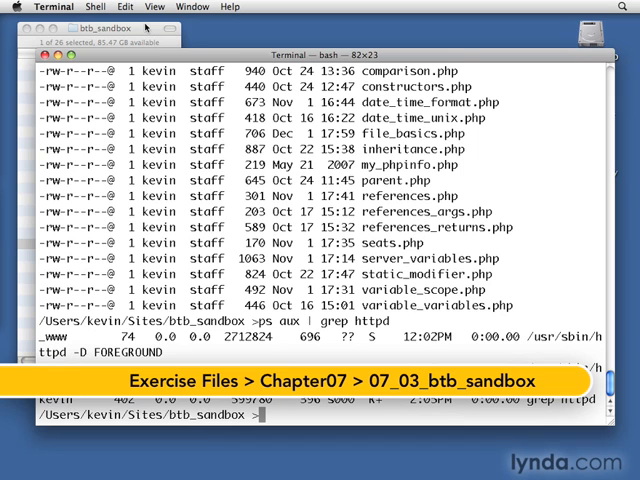
# Show the btb_sandbox folder contents in a Finder window
pyautogui.click(100, 28)
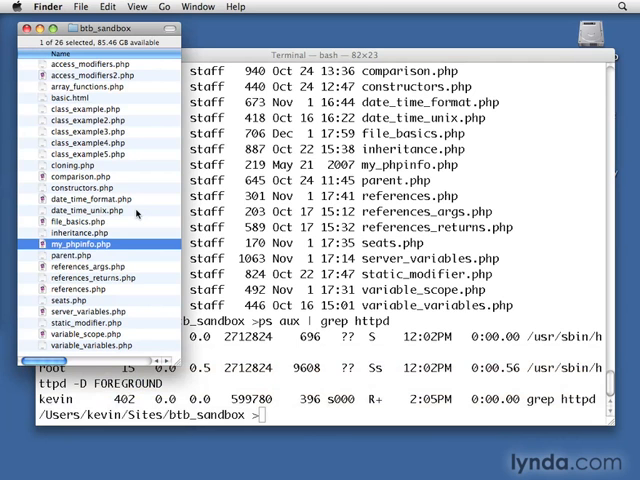
# Create a document reading 'This is a file for testing file permissions.' and save it as file_permissions.php
pyautogui.click(232, 452)
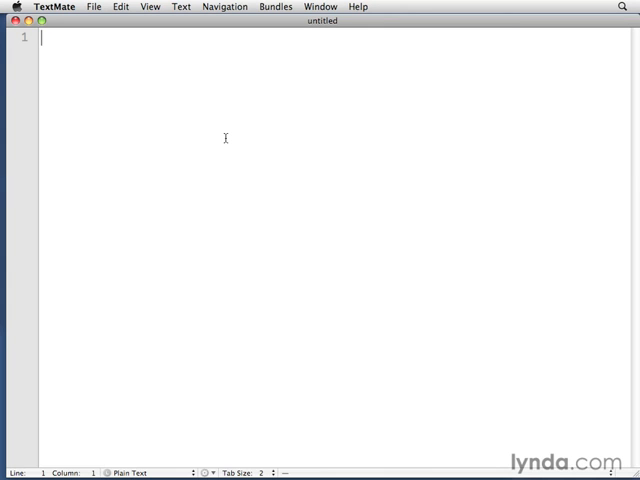
pyautogui.write('T')
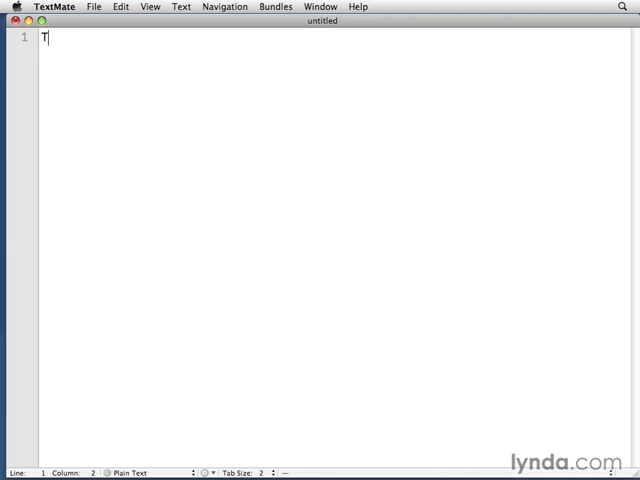
pyautogui.write('his is a file for')
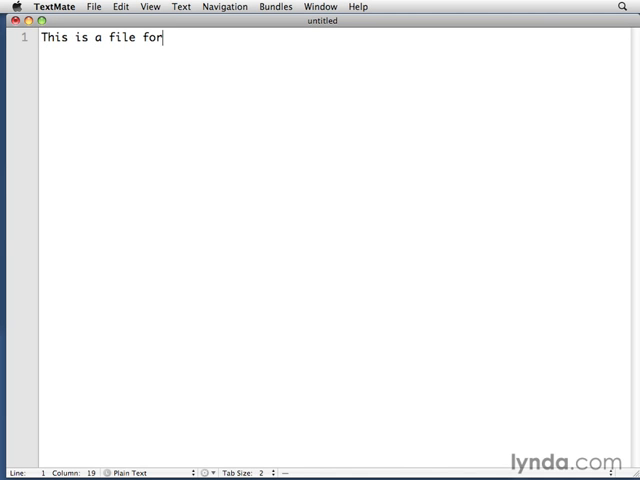
pyautogui.write('testing file permissions.')
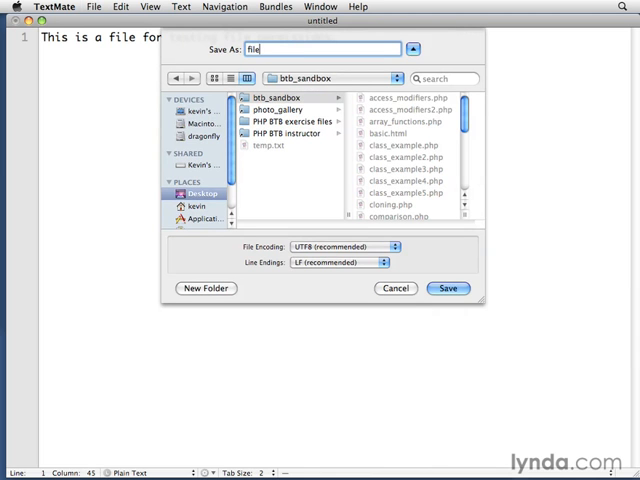
pyautogui.write('_permissions.php')
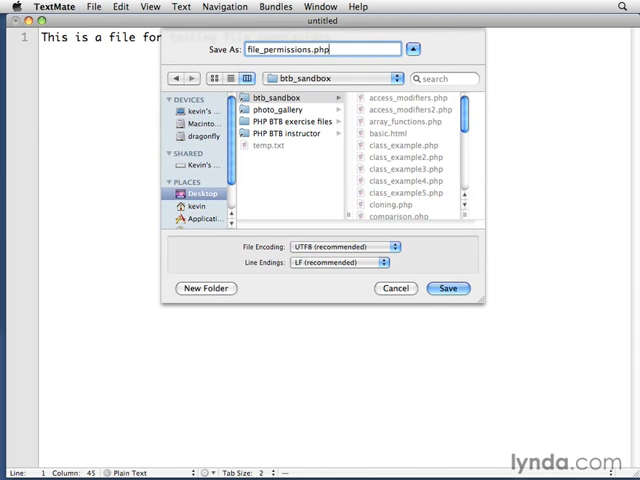
pyautogui.click(448, 288)
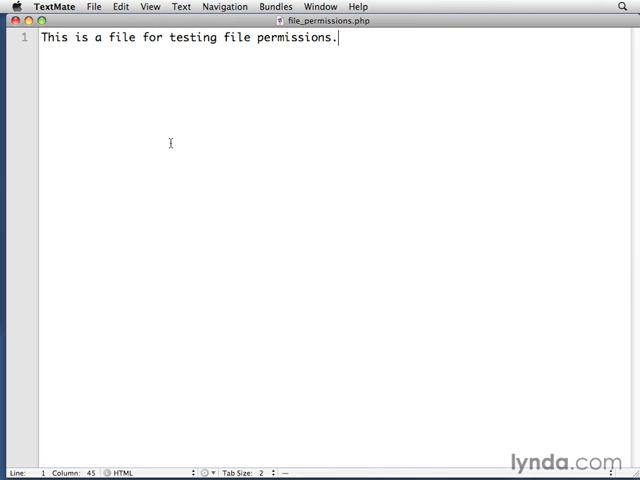
pyautogui.moveTo(204, 156)
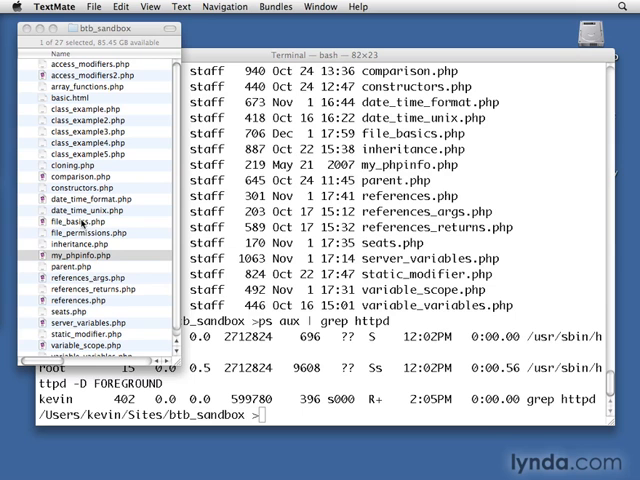
# Bring Terminal forward to list file_permissions.php owned by kevin:staff with rw-r--r--
pyautogui.click(84, 232)
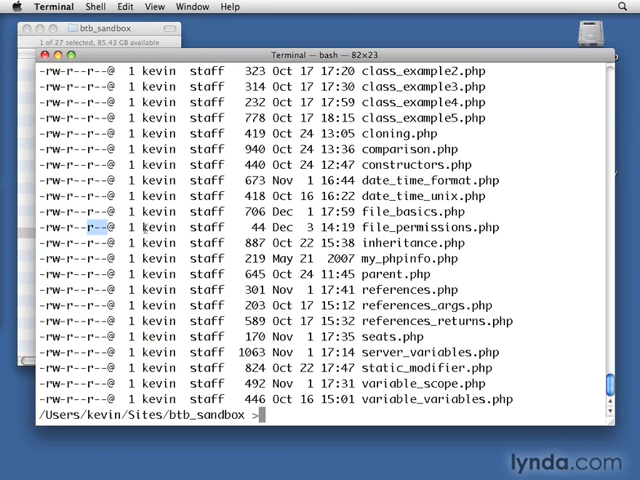
# Run sudo chown www file_permissions.php and relist to confirm owner _www
pyautogui.doubleClick(152, 228)
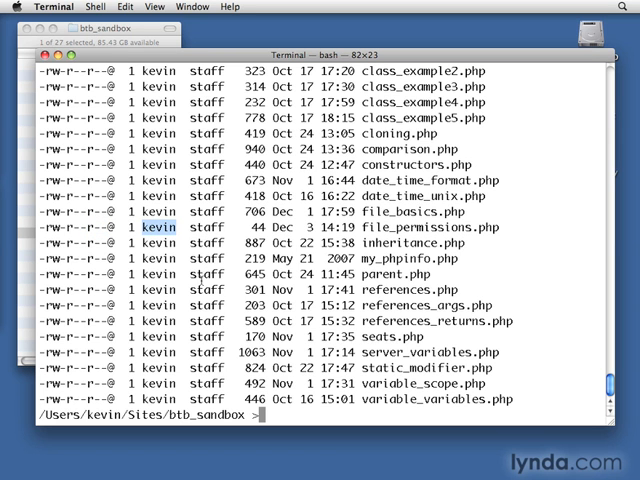
pyautogui.write('sudo')
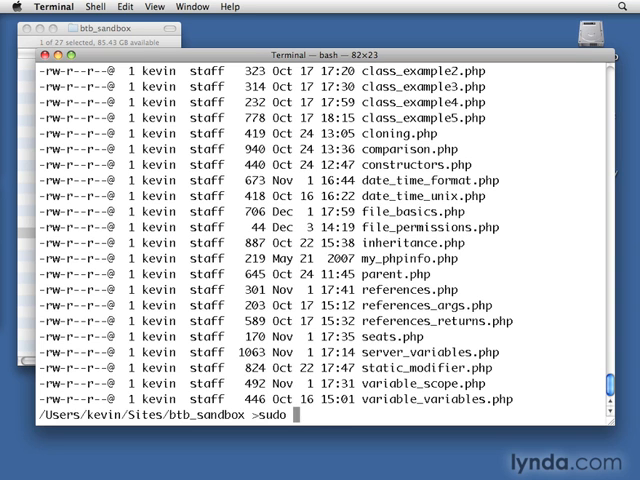
pyautogui.write('chown')
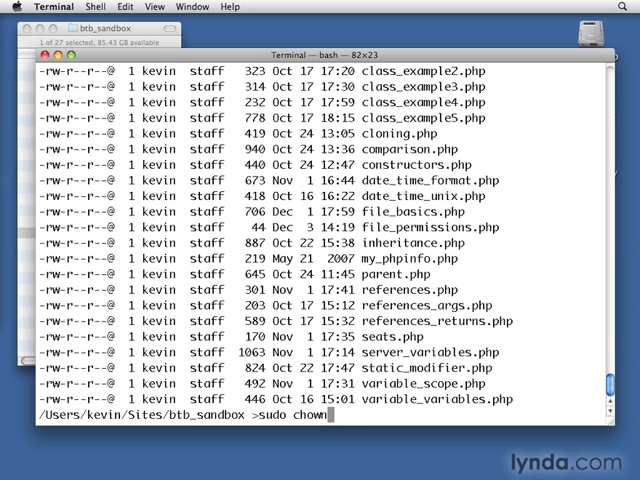
pyautogui.write('www')
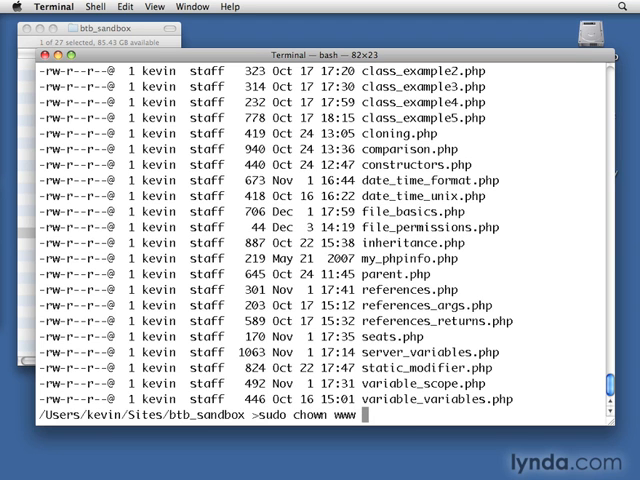
pyautogui.write('file_permi')
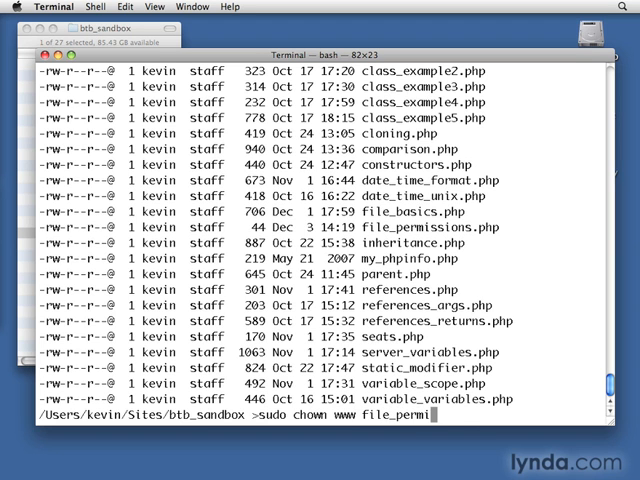
pyautogui.write('ssions.php')
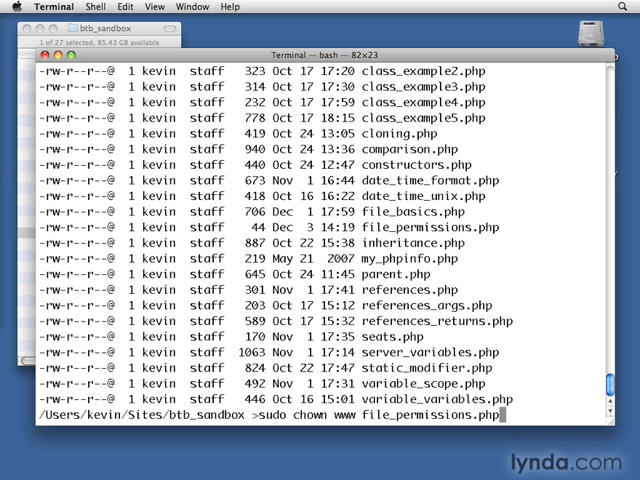
pyautogui.press('Return')
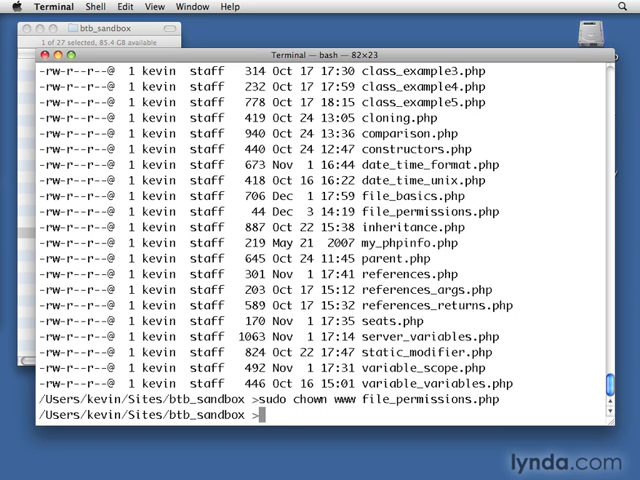
pyautogui.press('Return')
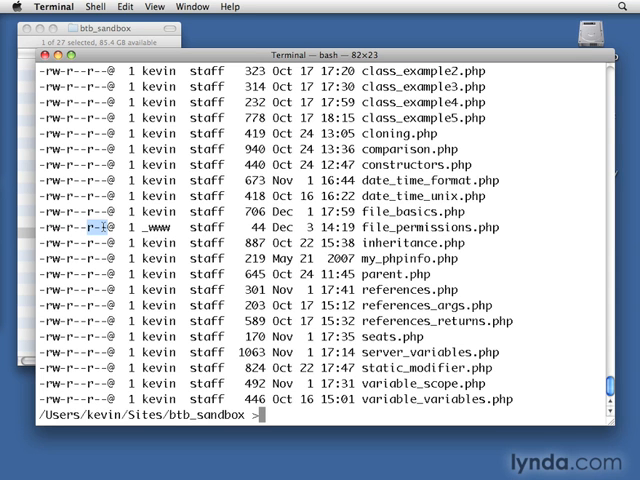
# Run sudo chmod 777 file_permissions.php and ls -la to confirm rwxrwxrwx
pyautogui.write('sudo')
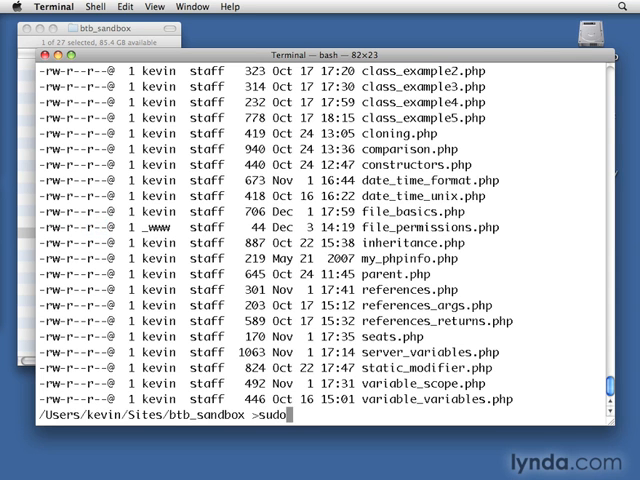
pyautogui.write('chmod')
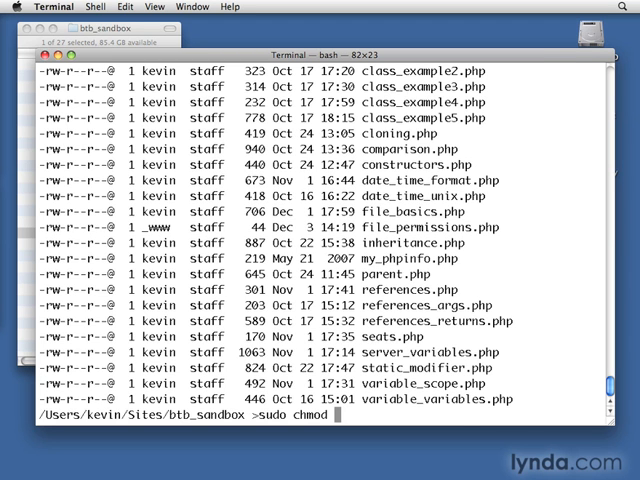
pyautogui.write('77')
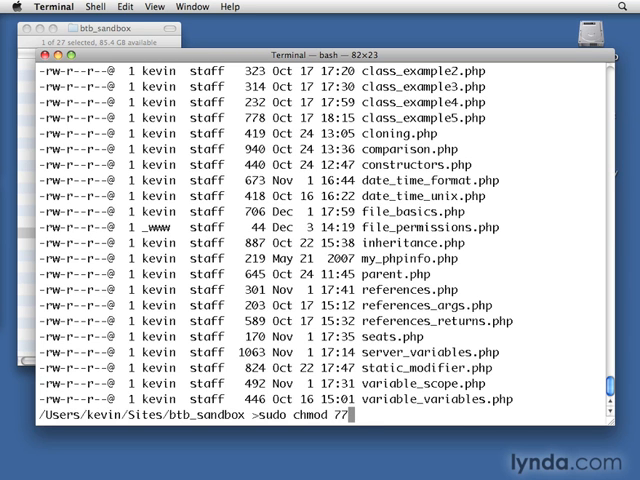
pyautogui.write('7')
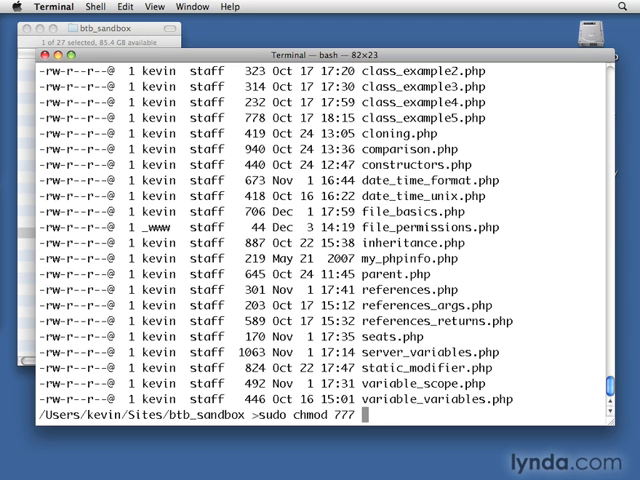
pyautogui.write('file_permissions.php')
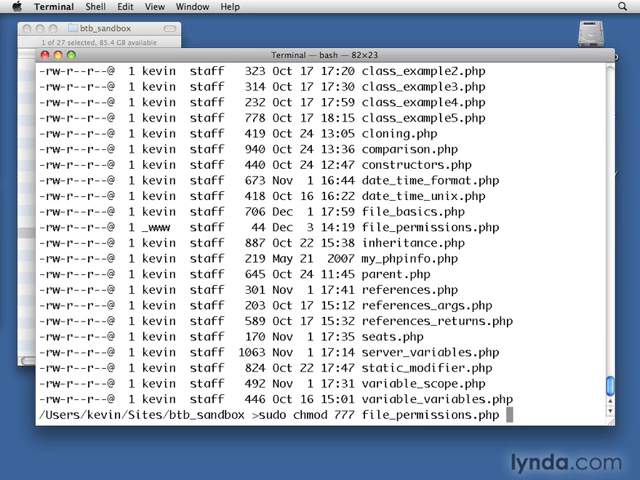
pyautogui.press('Return')
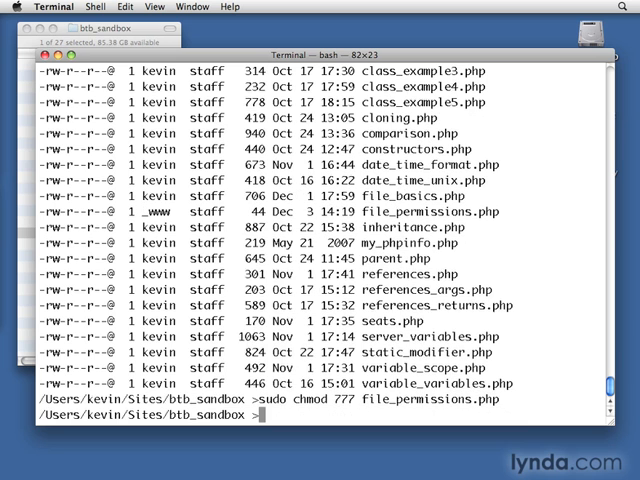
pyautogui.write('ls -la')
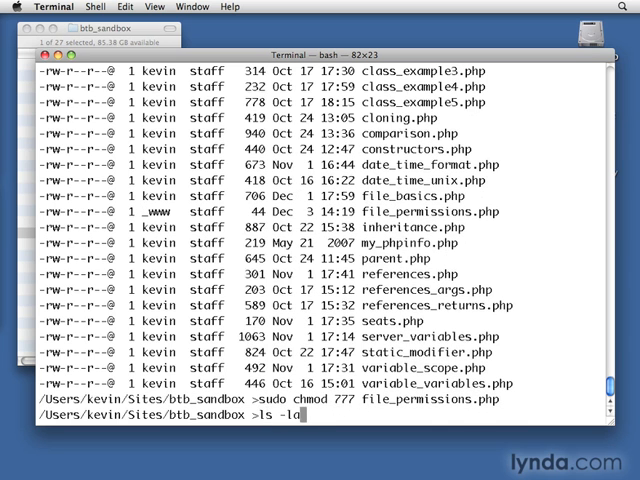
pyautogui.press('Return')
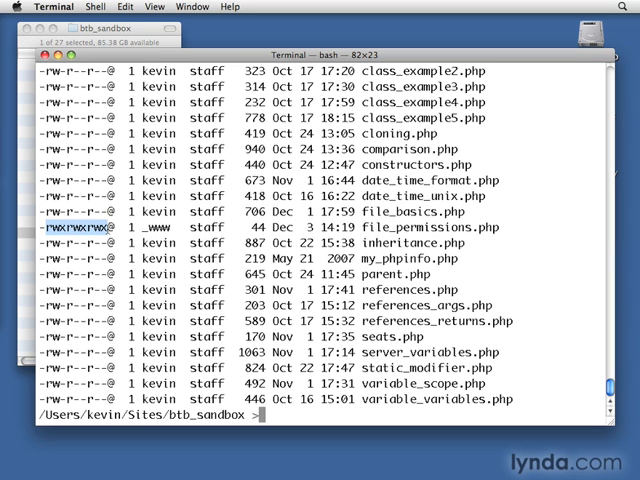
# Recall the chmod command and rerun it as 644, restoring rw-r--r--
pyautogui.write('ls -la')
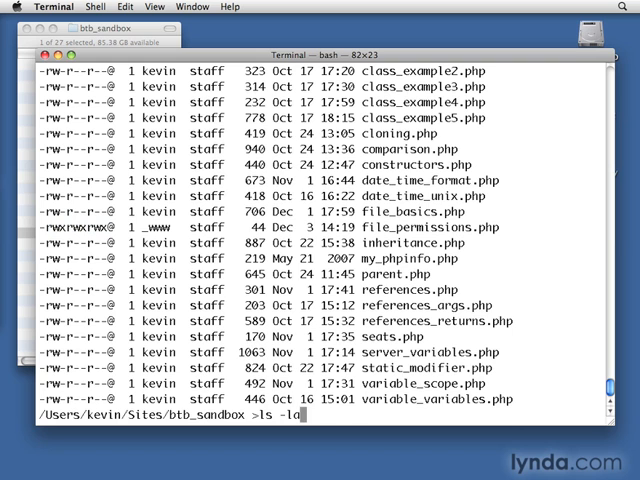
pyautogui.write('sudo chmod 777 file_permissions.php')
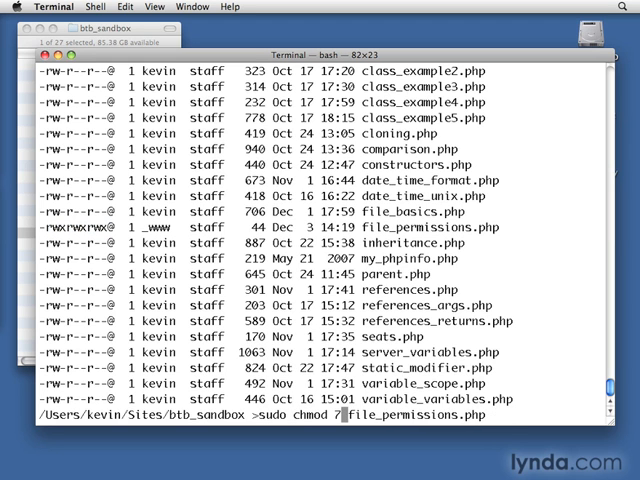
pyautogui.write('44')
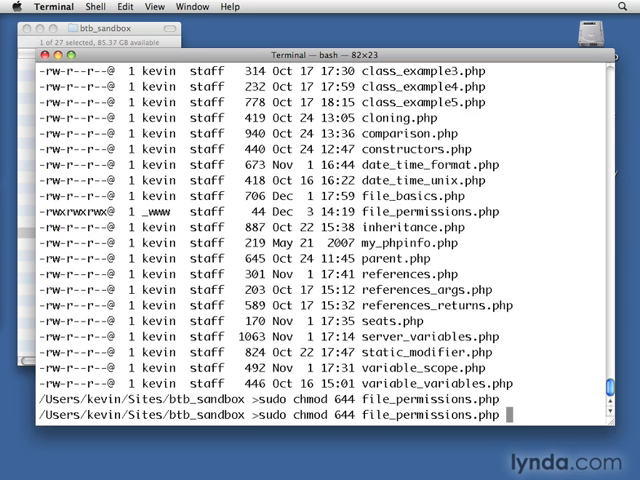
pyautogui.press('Return')
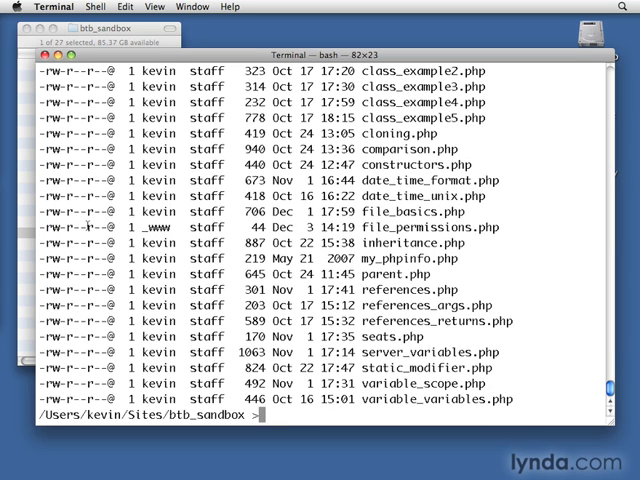
pyautogui.doubleClick(56, 228)
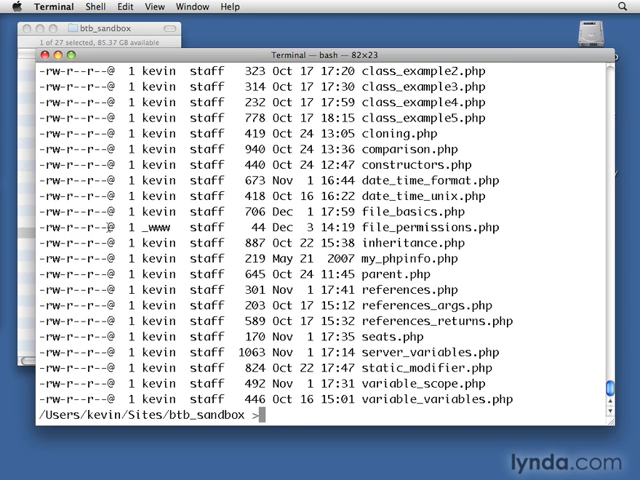
# Edit the recalled chmod command to 600, owner-only read and write, and run it
pyautogui.write('sudo chmod 644 file_permissions.php')
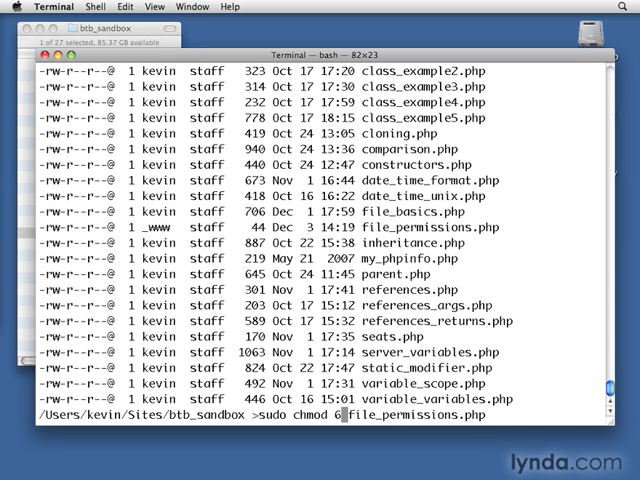
pyautogui.write('00')
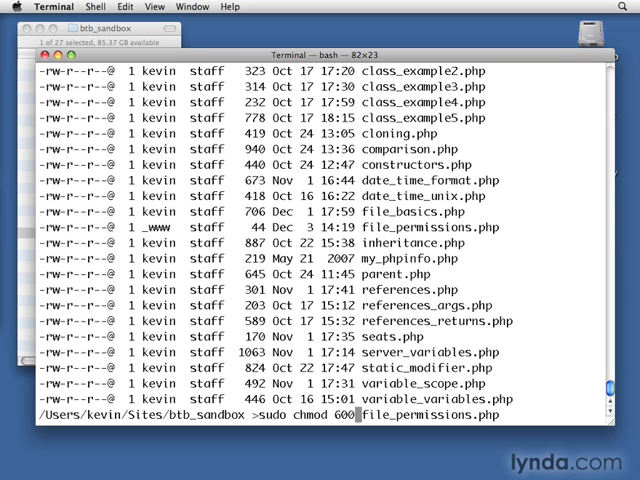
pyautogui.press('Return')
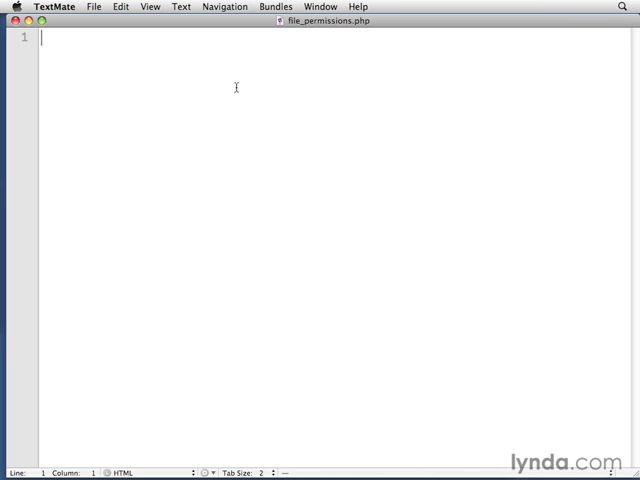
# Test typing 'hello' in TextMate, then run chmod 666 on file_permissions.php
pyautogui.write('hello')
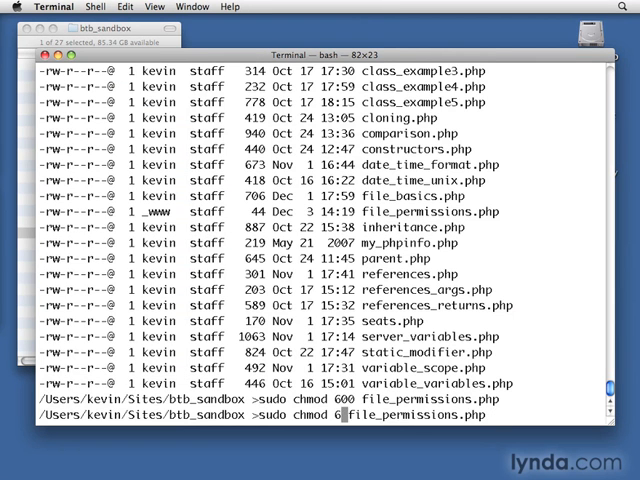
pyautogui.press('Return')
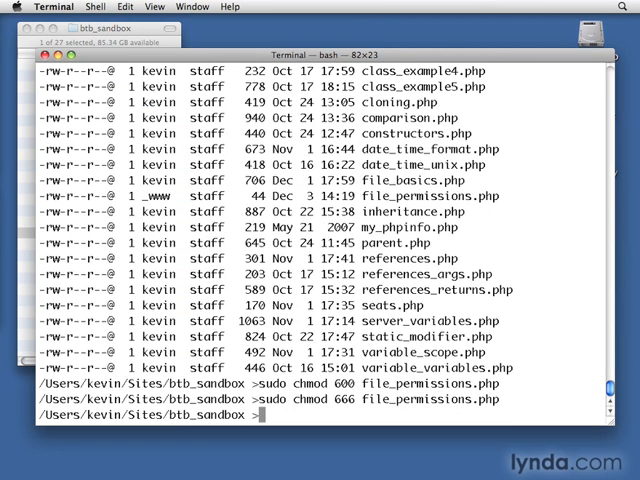